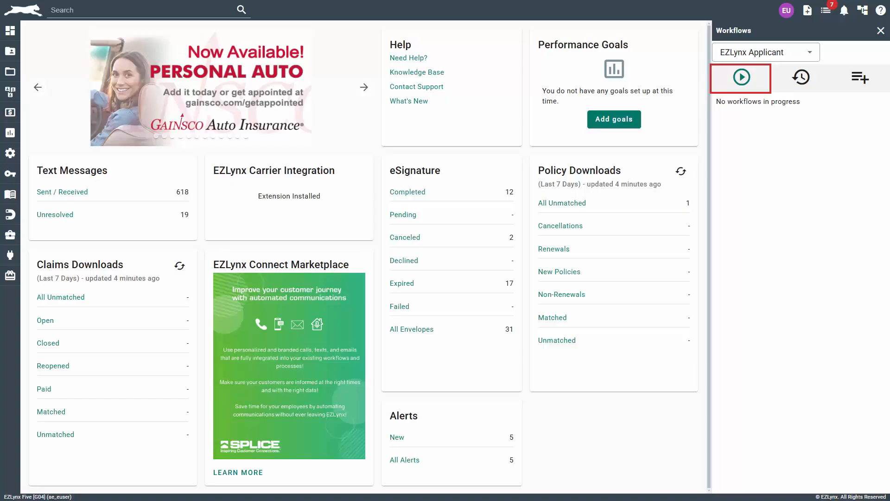
Switch the Workflows panel to history and view the completed Birthday Email workflow's details.
{"action": "left_click", "coordinate": [801, 77]}
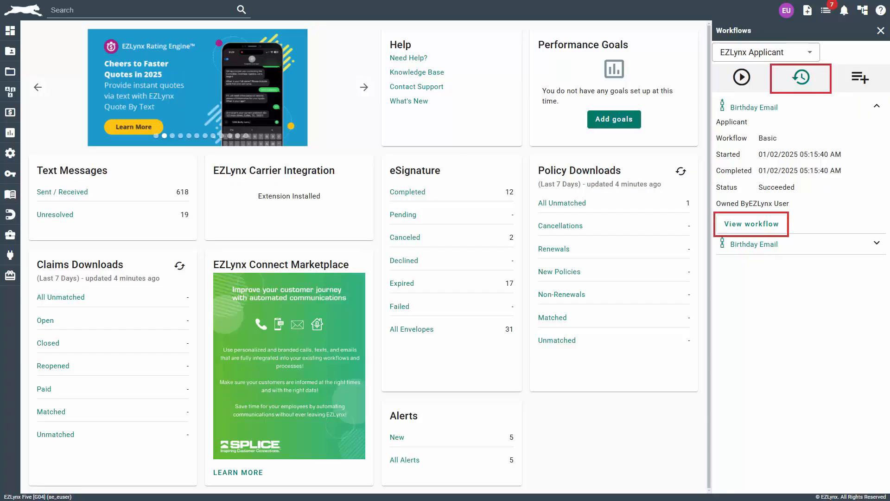
{"action": "left_click", "coordinate": [751, 224]}
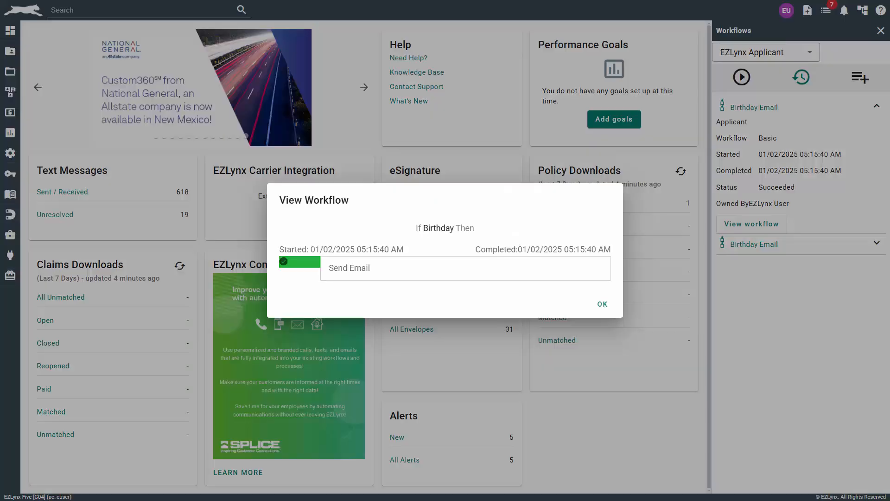